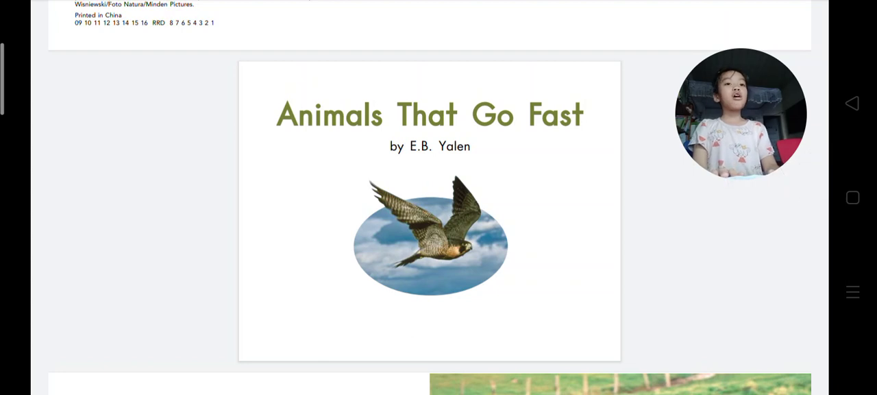
scroll(down, 3)
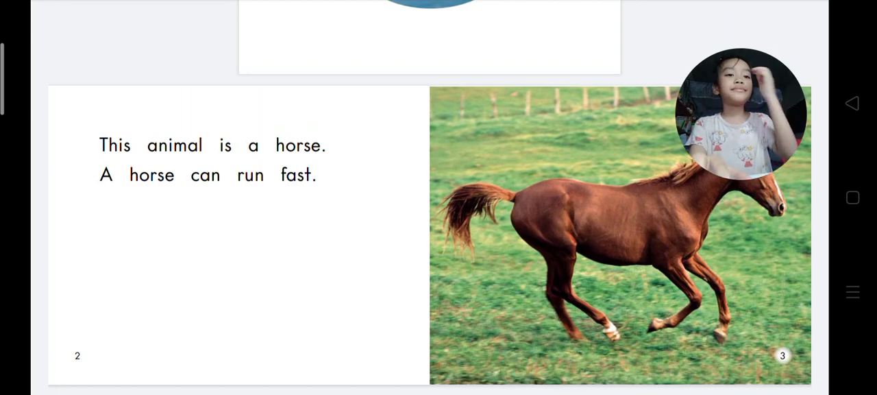
scroll(down, 3)
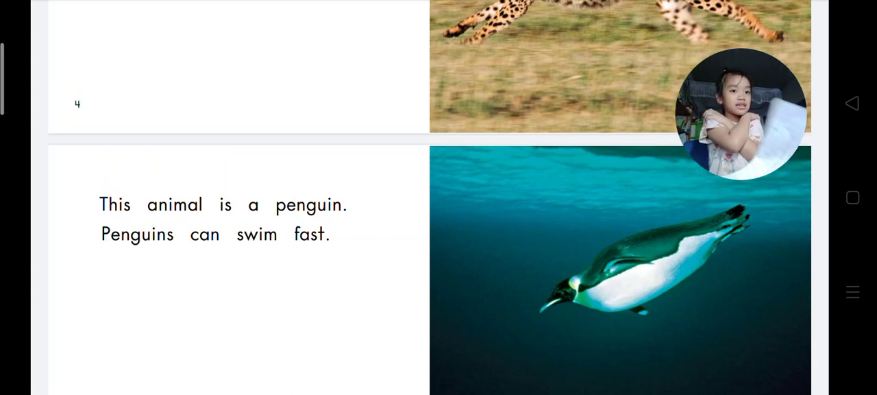
scroll(down, 3)
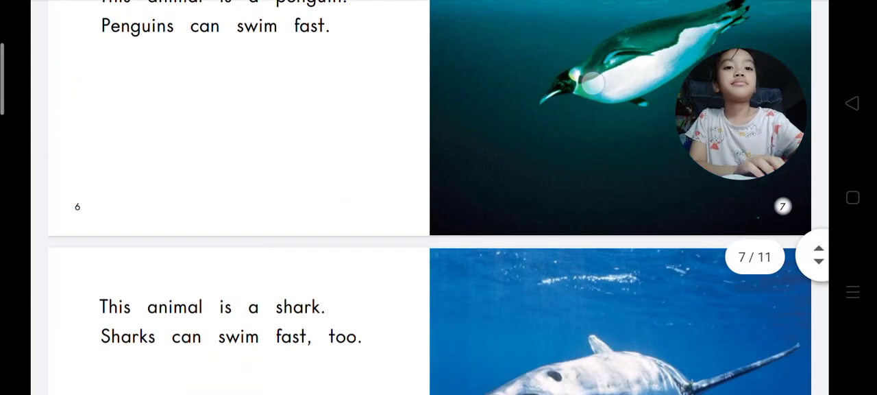
scroll(down, 3)
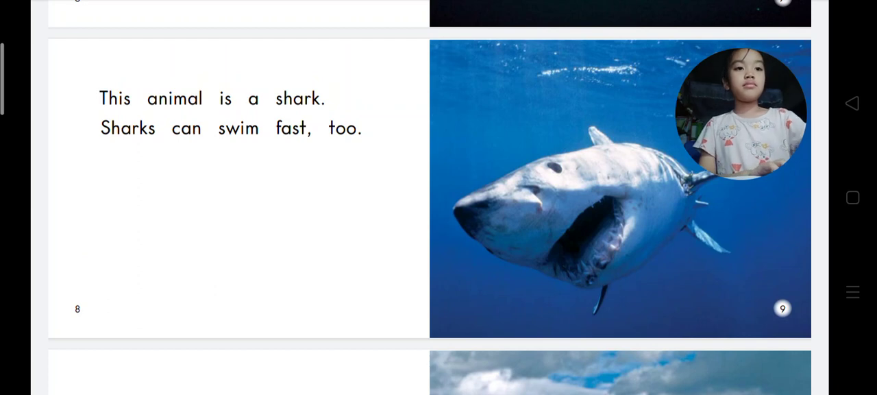
scroll(down, 3)
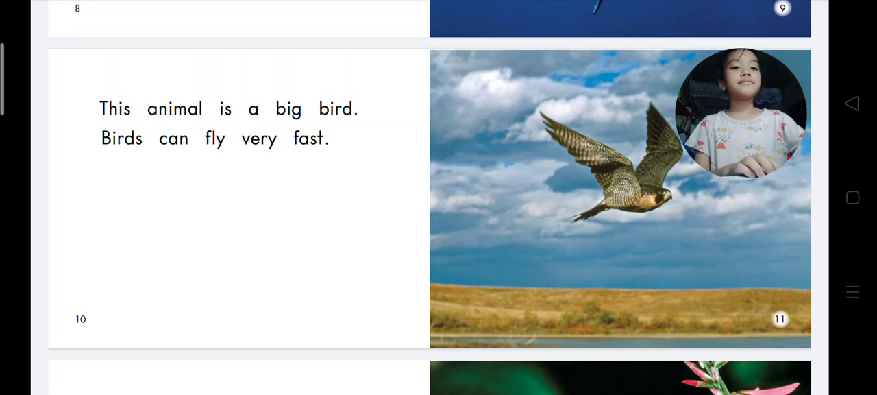
scroll(down, 3)
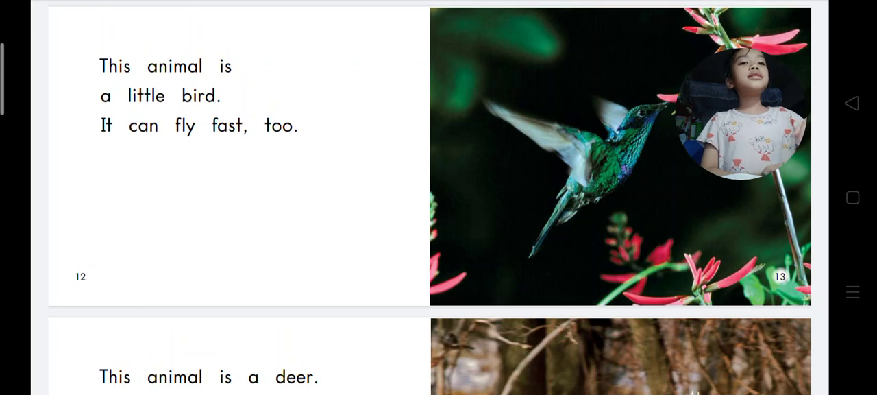
scroll(down, 3)
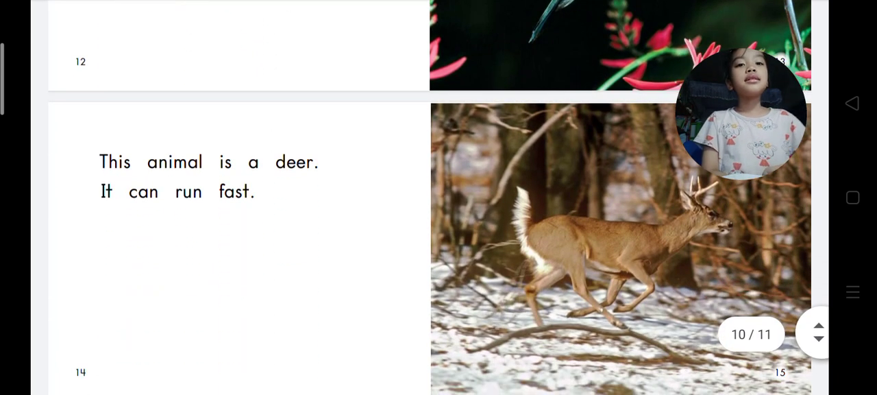